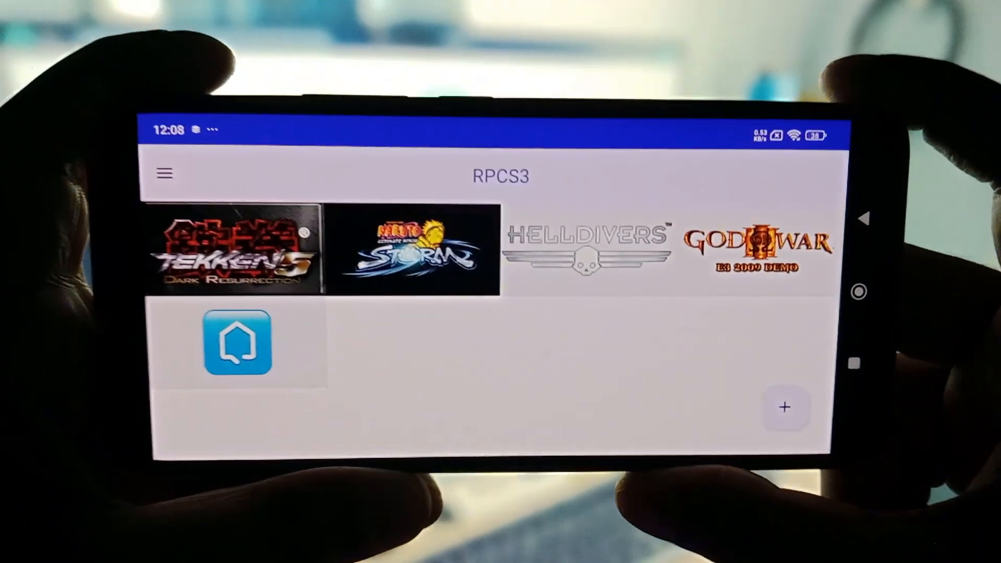
- View the device's system information from the emulator's side menu, then dismiss it
left_click(236, 250)
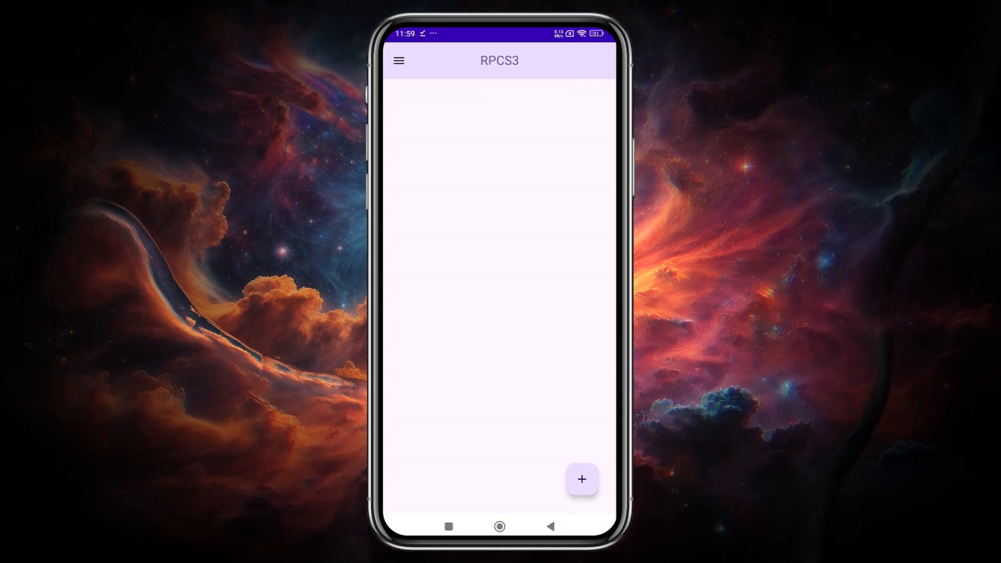
left_click(398, 61)
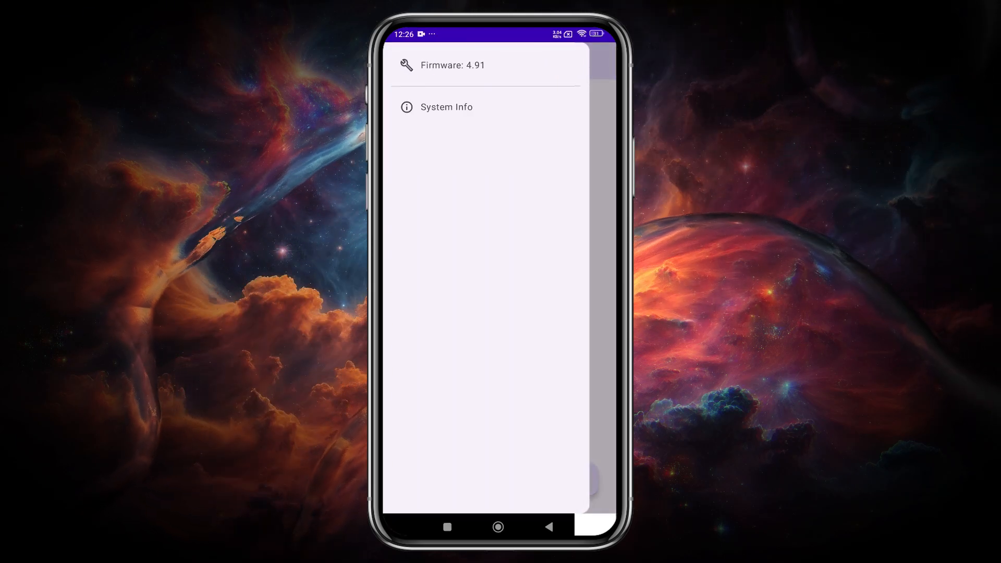
left_click(445, 106)
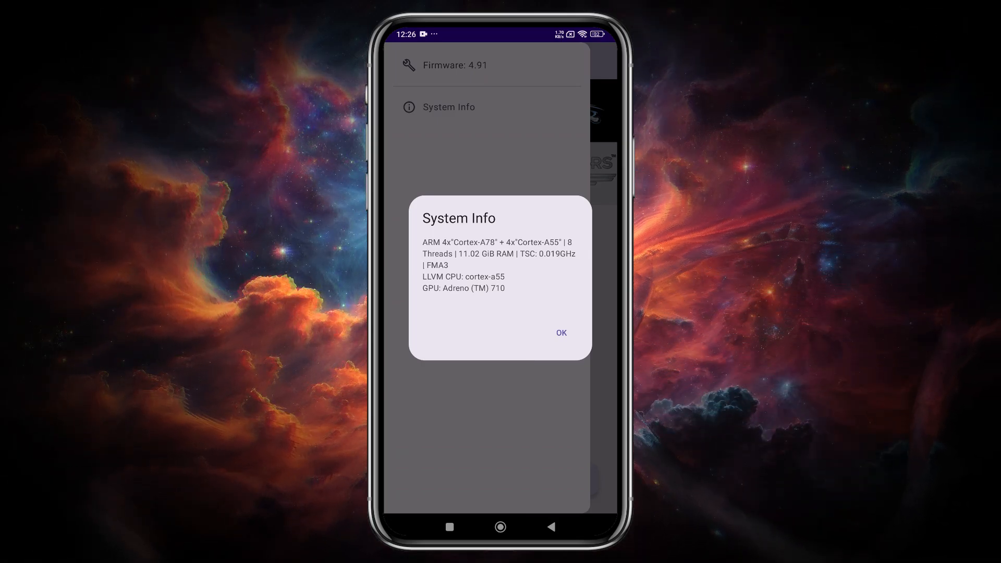
left_click(561, 332)
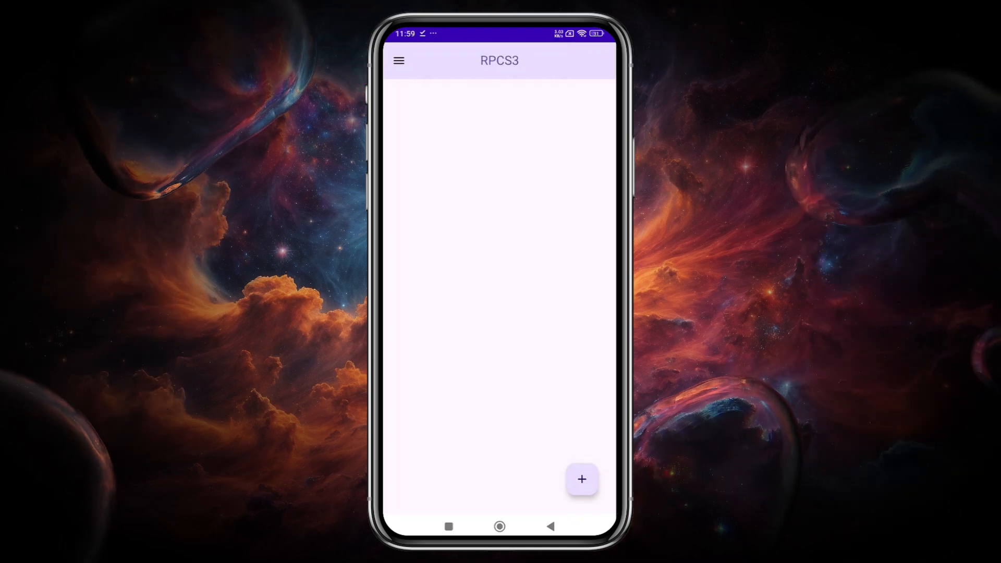
- Search 'ps3 firmware' in Chrome and download the PS3 system software update 4.91 from PlayStation support
left_click(581, 480)
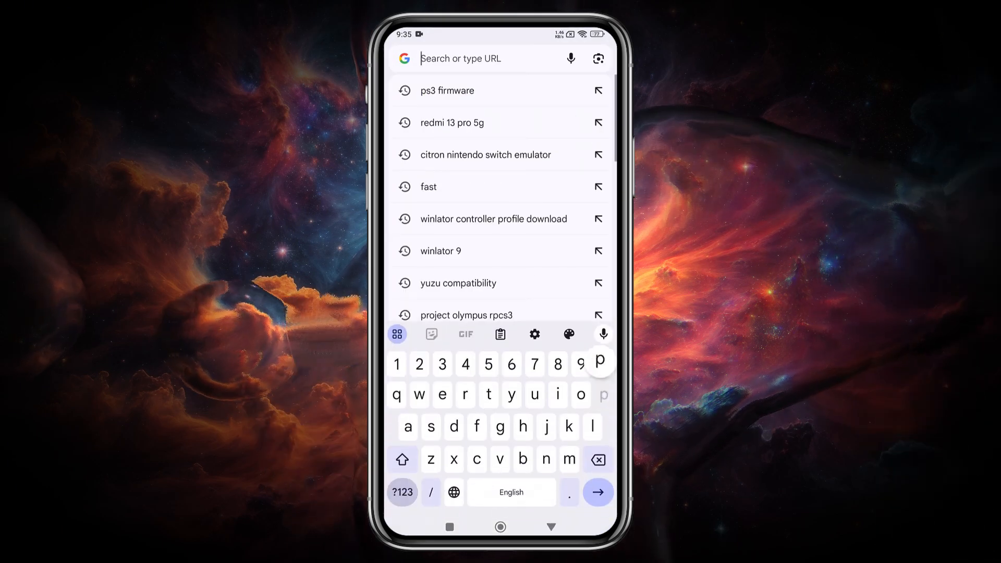
left_click(446, 90)
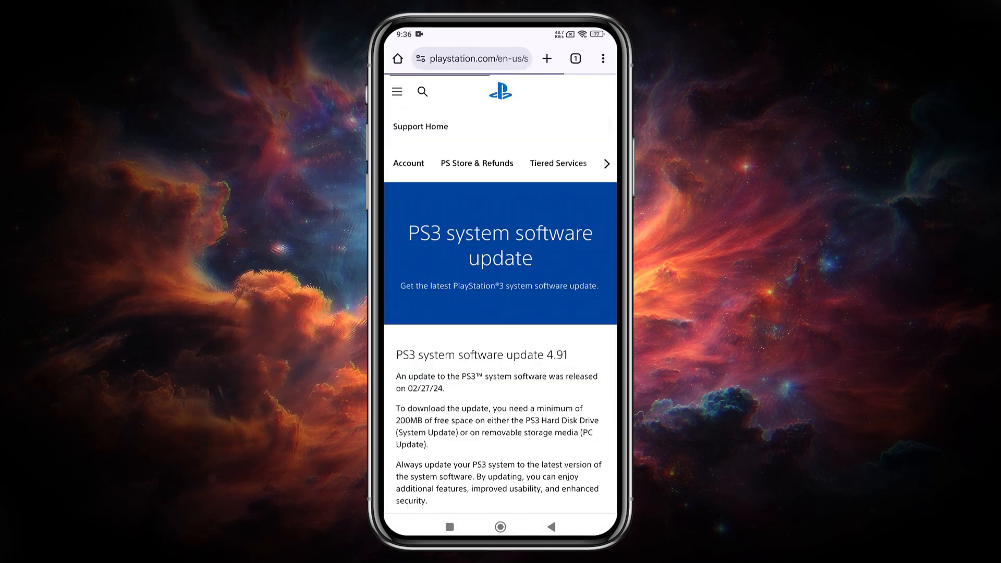
scroll("down", 3)
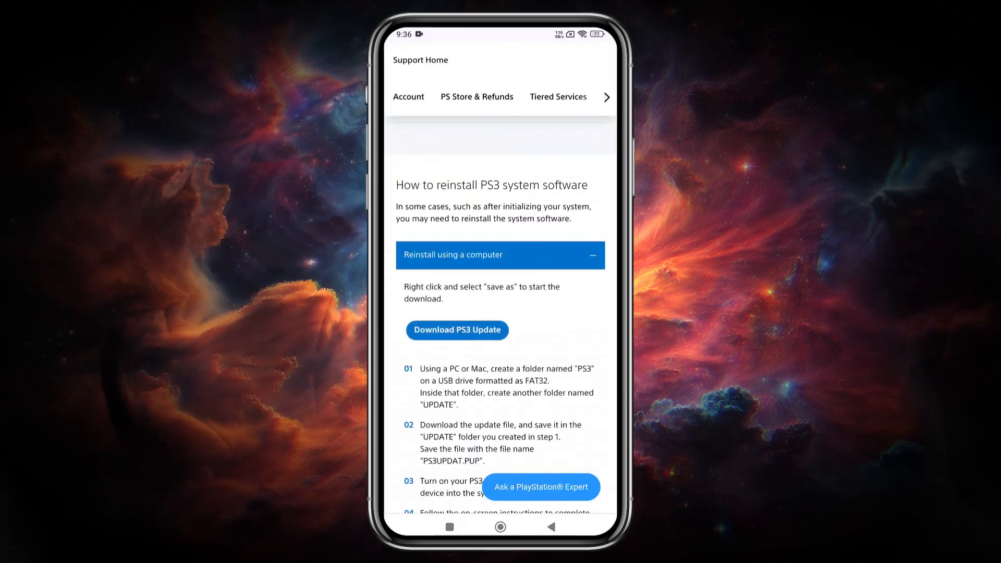
left_click(457, 330)
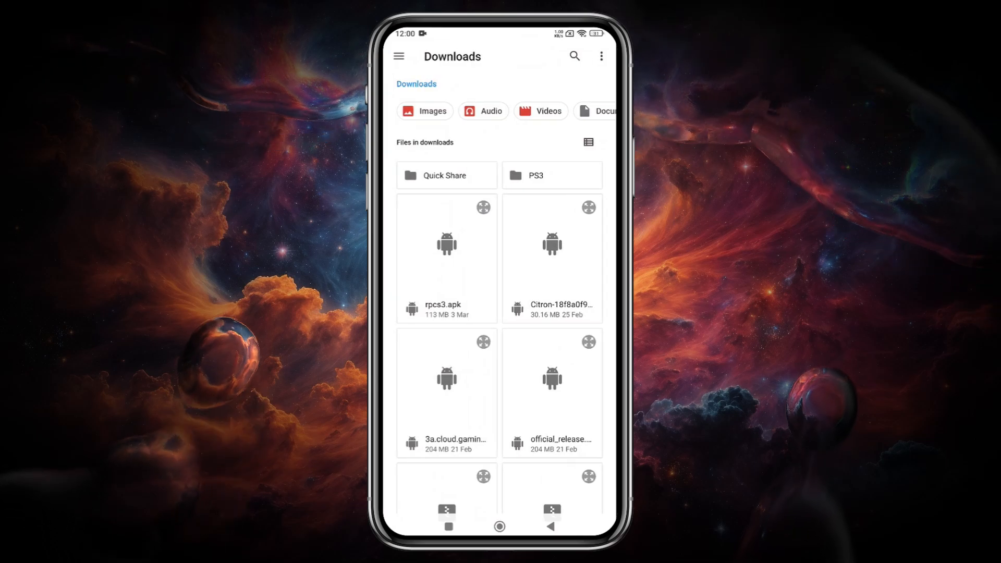
left_click(416, 84)
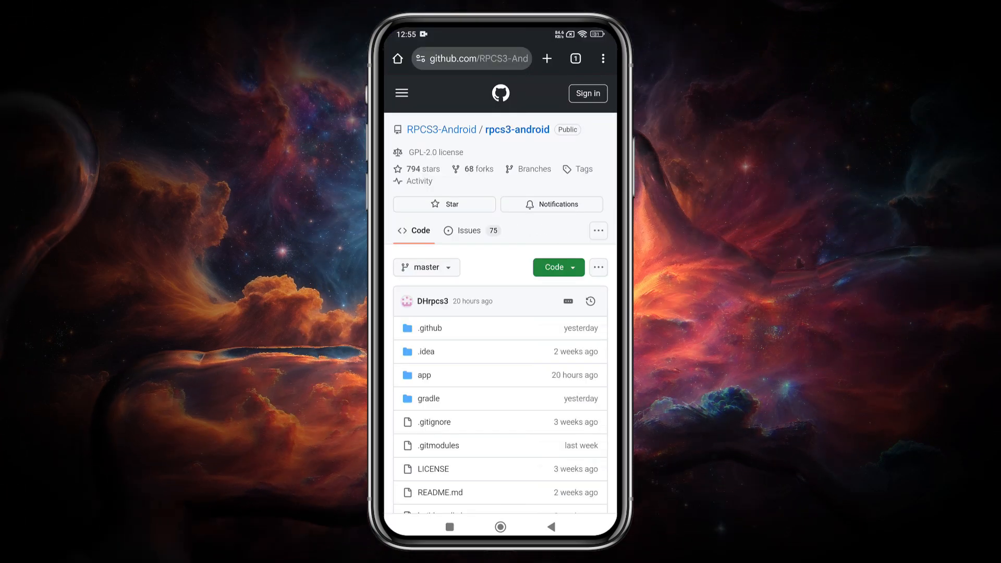
- Navigate from the rpcs3-android repo's Releases to the alpha-4 release and its Assets listing rpcs3-release.apk
scroll("down", 3)
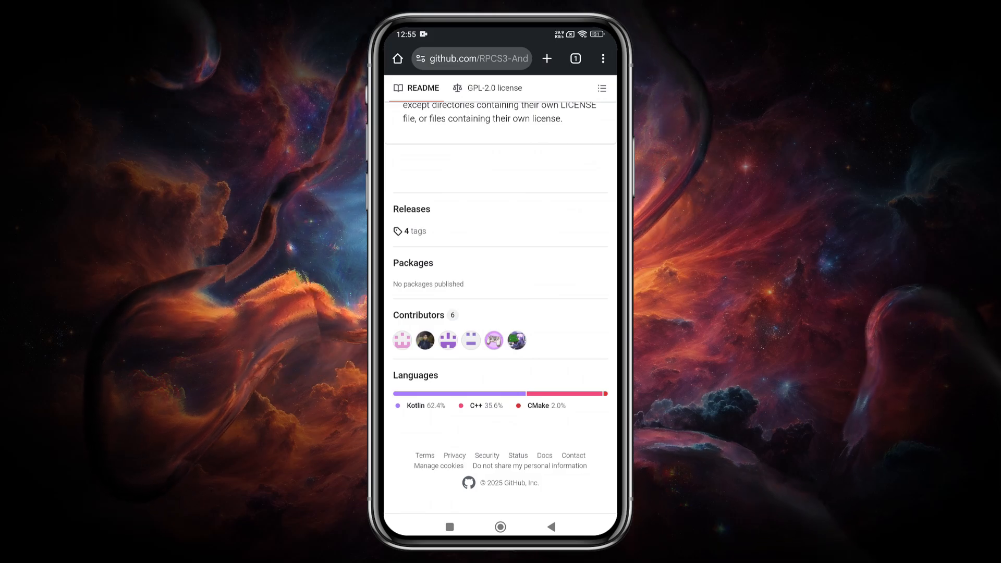
left_click(415, 232)
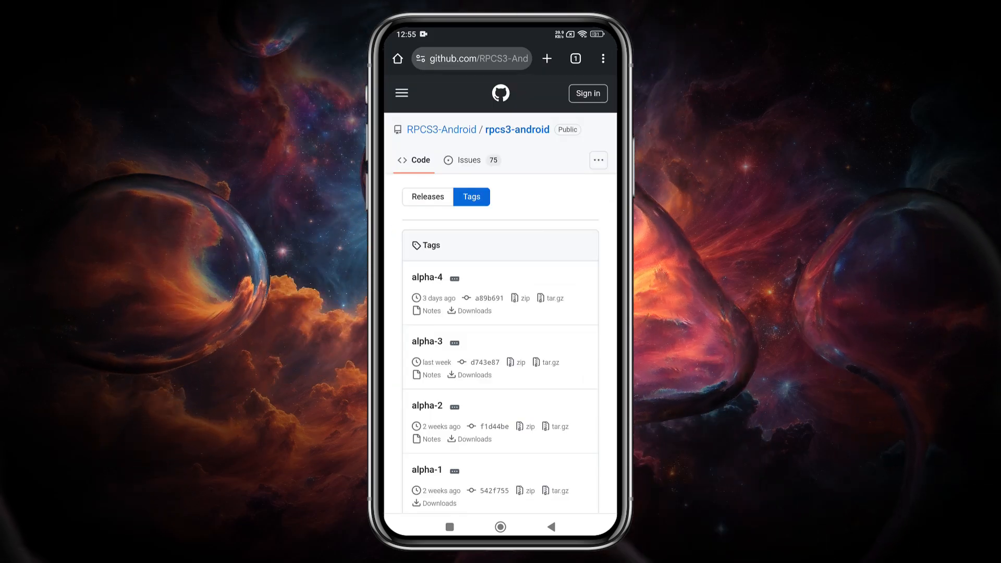
scroll("down", 3)
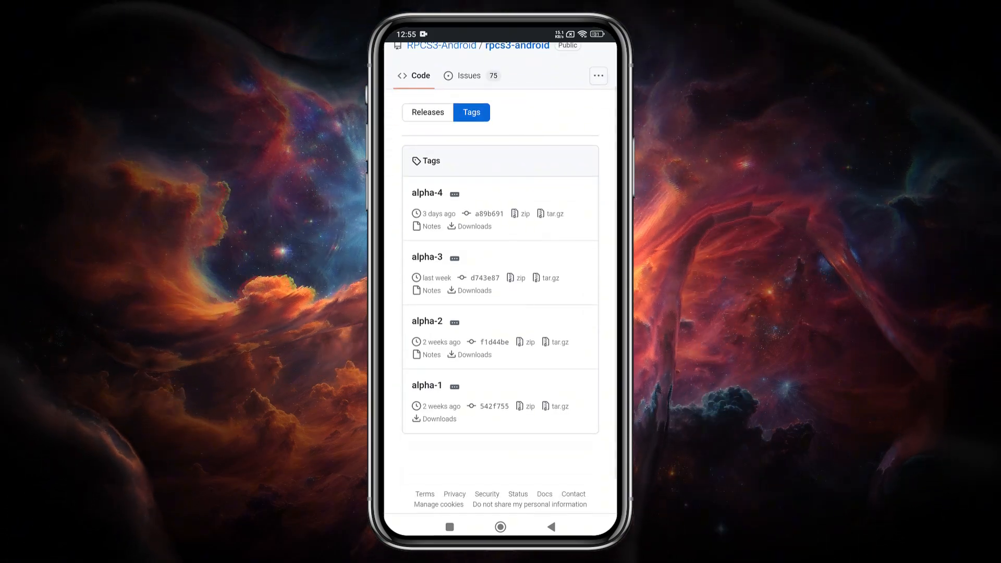
left_click(425, 192)
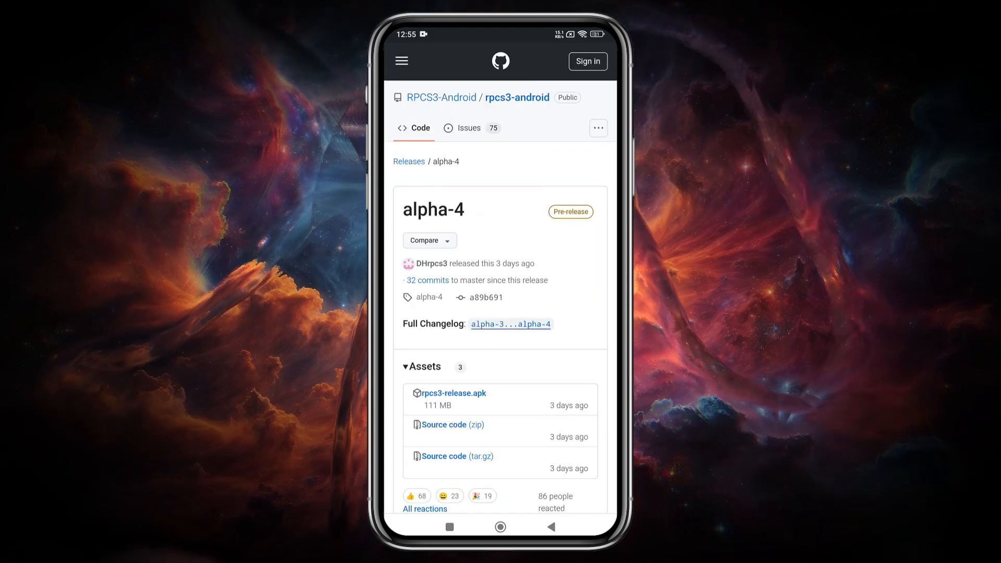
scroll("down", 3)
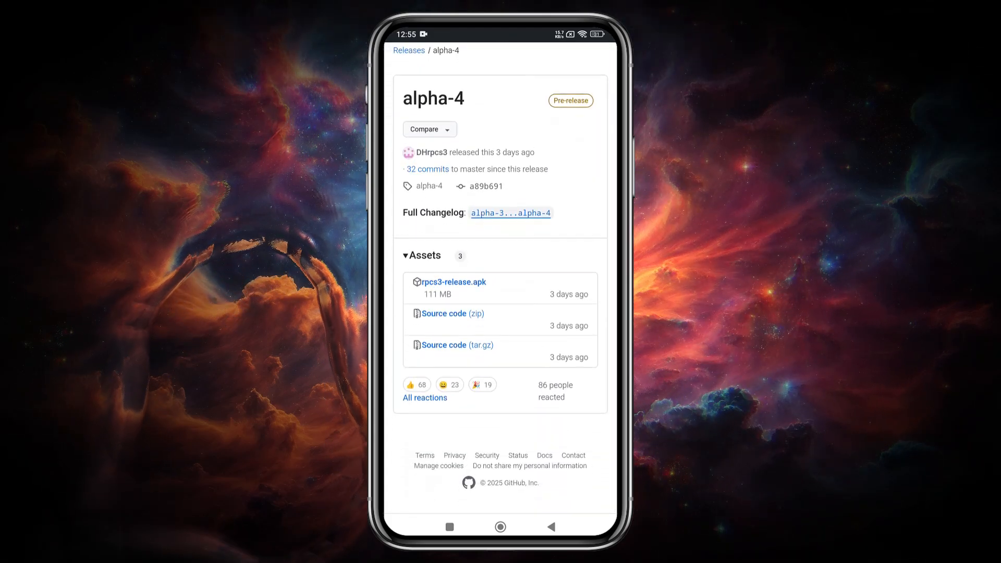